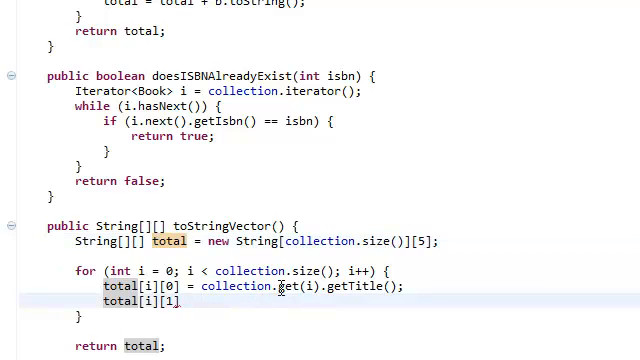
- Add empty total[i][1], total[i][2] and total[i][3] assignments under the getTitle line, then select it
{"action": "type", "text": "="}
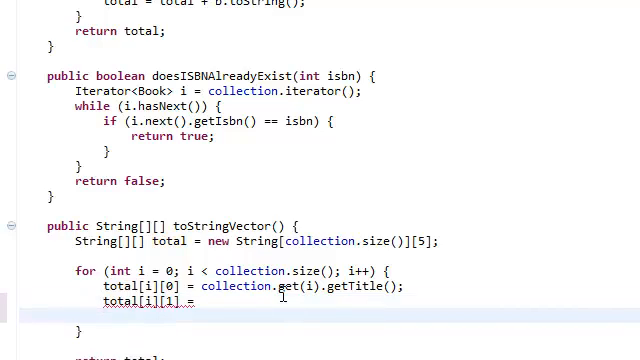
{"action": "double_click", "coordinate": [140, 304]}
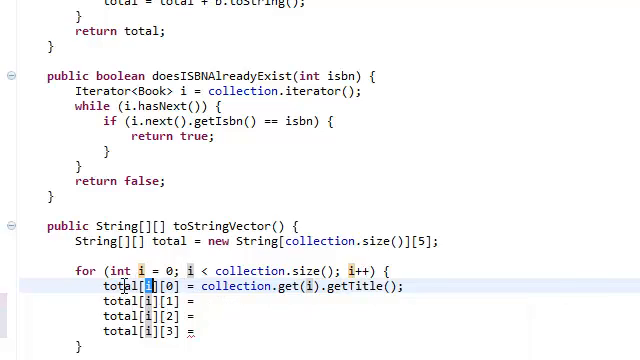
{"action": "triple_click", "coordinate": [240, 287]}
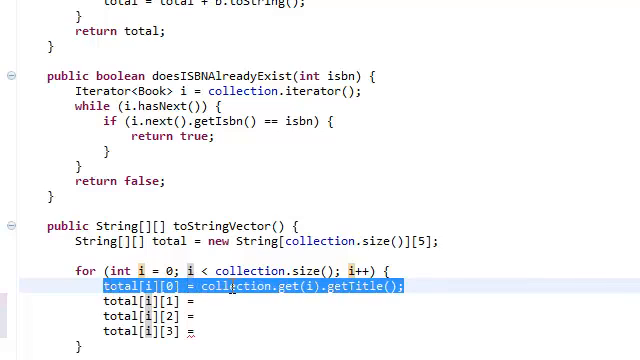
{"action": "mouse_move", "coordinate": [140, 277]}
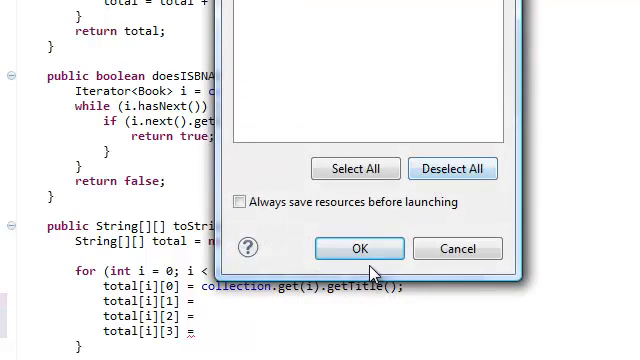
- Save and launch the application, commenting out the toStringVector loop with /* */
{"action": "left_click", "coordinate": [360, 248]}
{"action": "type", "text": "/"}
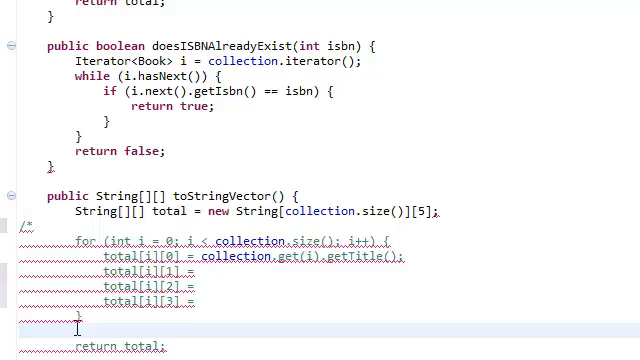
{"action": "type", "text": "*/"}
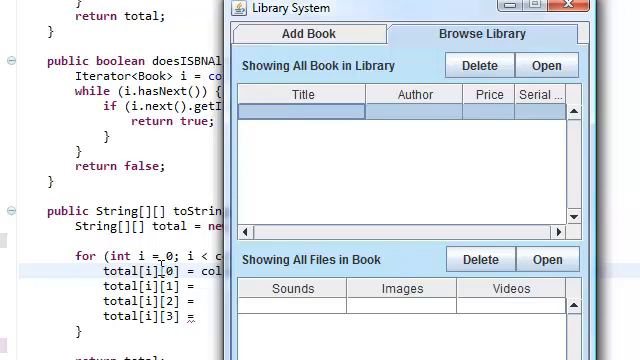
{"action": "mouse_move", "coordinate": [305, 118]}
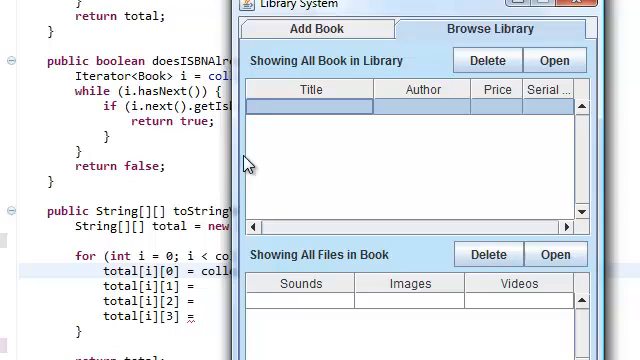
{"action": "mouse_move", "coordinate": [270, 113]}
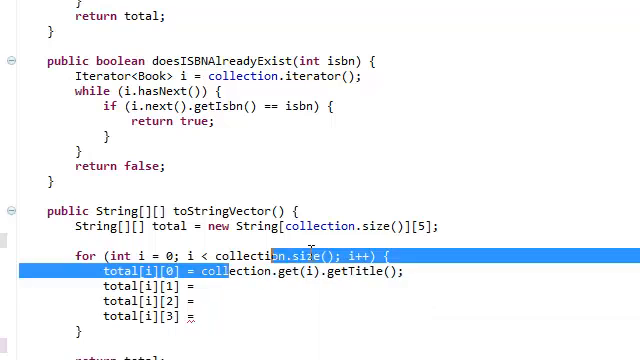
- Fill columns 1–3 with collection.get(i).getAuthor(), getPrice() and getSerialNumber() using content assist
{"action": "left_click", "coordinate": [432, 312]}
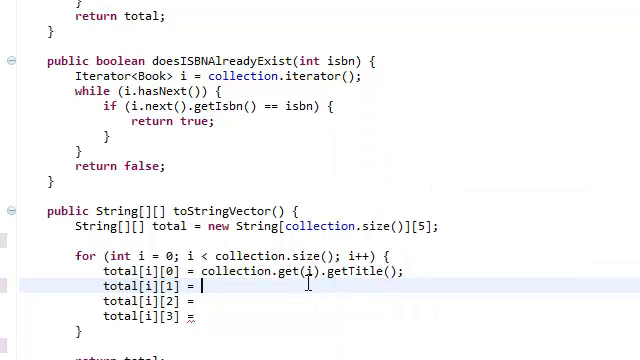
{"action": "type", "text": "coo"}
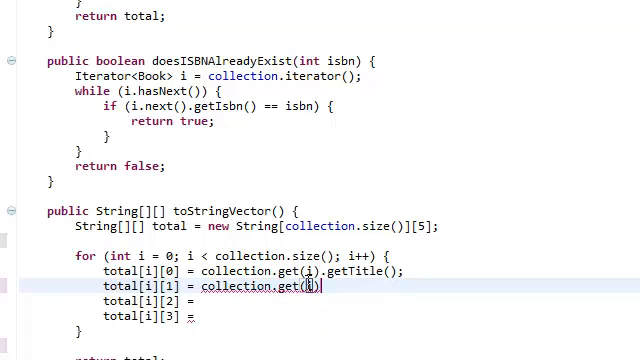
{"action": "type", "text": "i"}
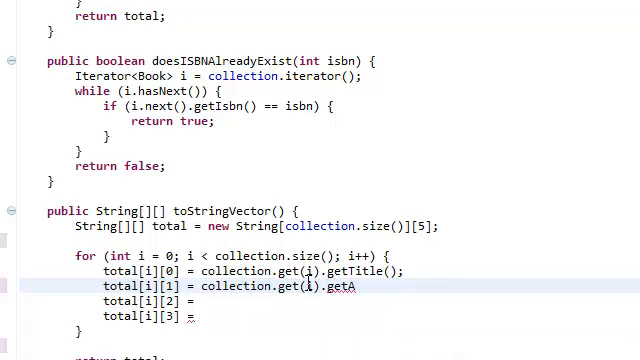
{"action": "type", "text": "uthor();"}
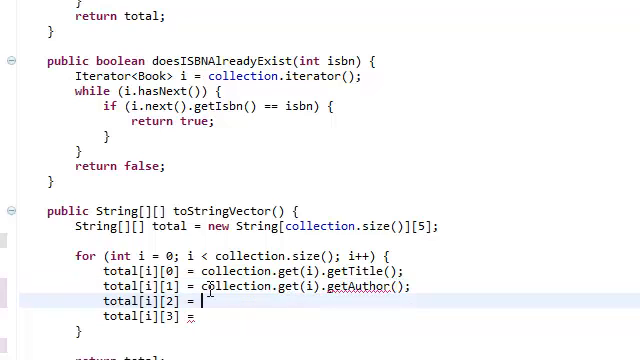
{"action": "type", "text": "collection.get(i).getAuthor();"}
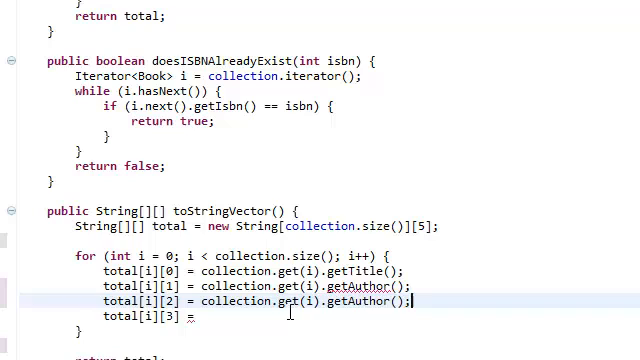
{"action": "type", "text": "collection.get(i).getAuthor();"}
{"action": "type", "text": "Price"}
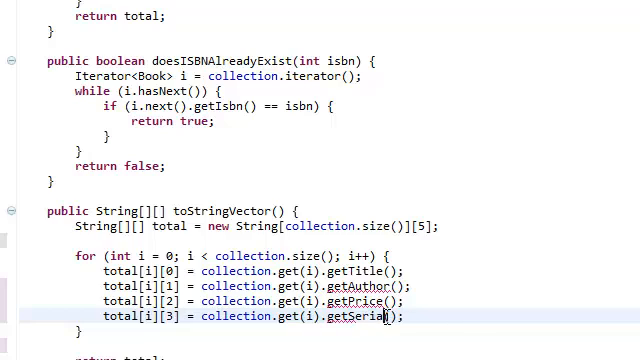
{"action": "type", "text": "Number"}
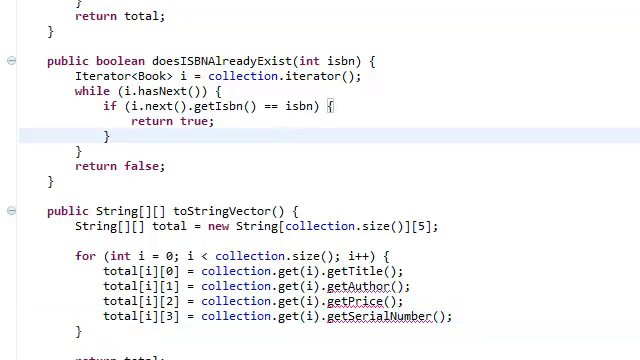
- Scroll through Book.java to view the generated getter stubs and the toString method
{"action": "scroll", "scroll_direction": "down", "scroll_amount": 3}
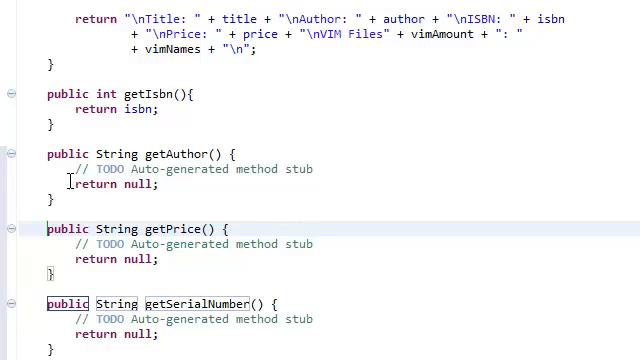
{"action": "scroll", "scroll_direction": "up", "scroll_amount": 3}
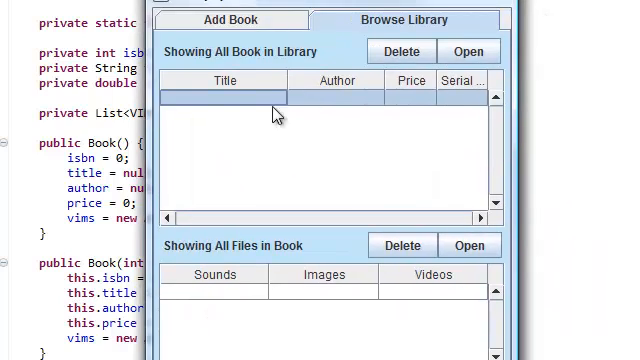
{"action": "mouse_move", "coordinate": [248, 177]}
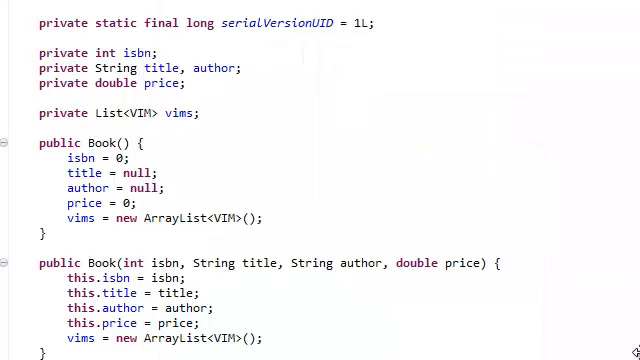
{"action": "scroll", "scroll_direction": "down", "scroll_amount": 3}
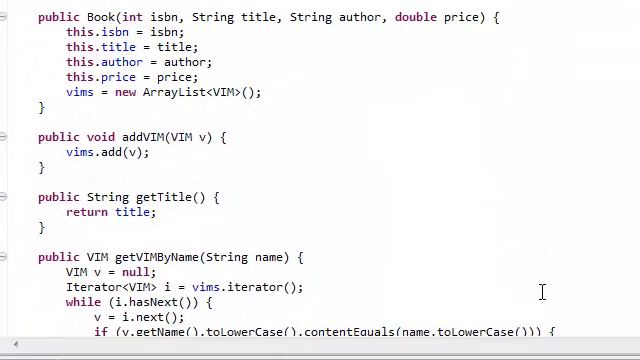
{"action": "scroll", "scroll_direction": "down", "scroll_amount": 3}
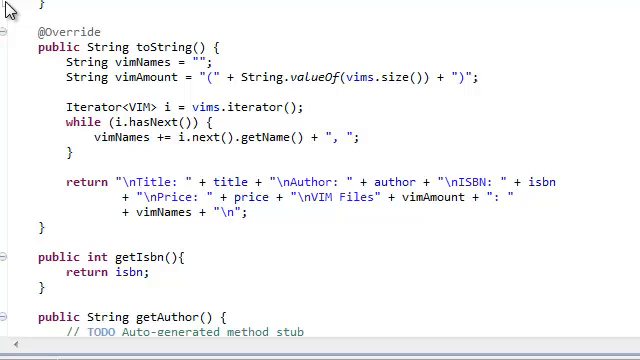
{"action": "mouse_move", "coordinate": [282, 98]}
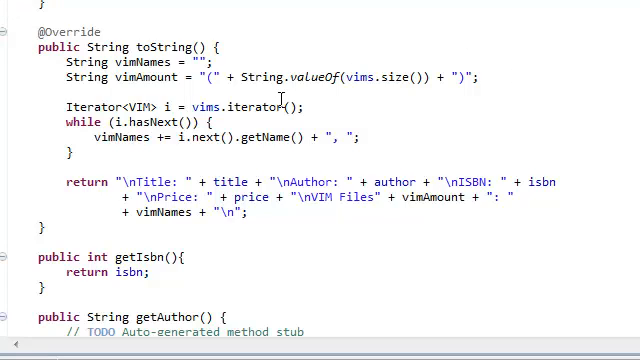
{"action": "scroll", "scroll_direction": "down", "scroll_amount": 3}
{"action": "type", "text": "return"}
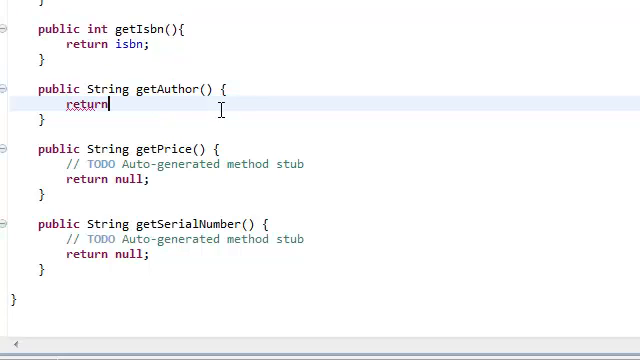
- Make getAuthor return author via quick fix and getPrice return Double.toHexString(price)
{"action": "type", "text": "Author;"}
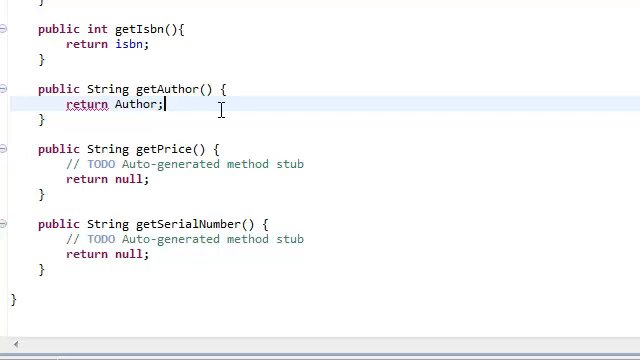
{"action": "left_click_drag", "start_coordinate": [62, 164], "coordinate": [147, 179]}
{"action": "type", "text": "return"}
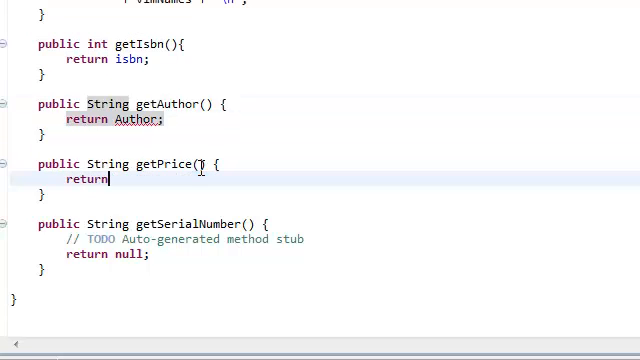
{"action": "type", "text": "price"}
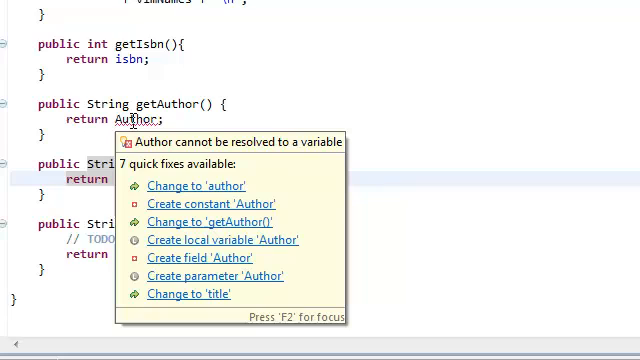
{"action": "left_click", "coordinate": [194, 186]}
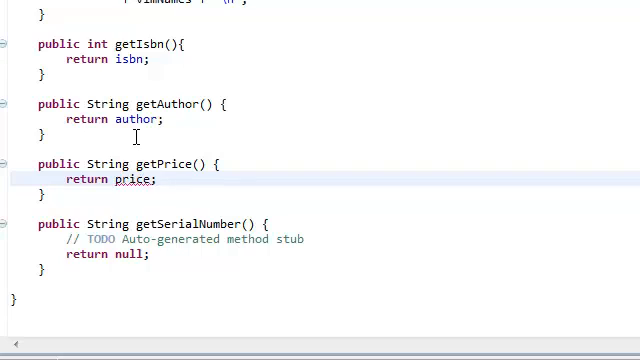
{"action": "type", "text": "Double."}
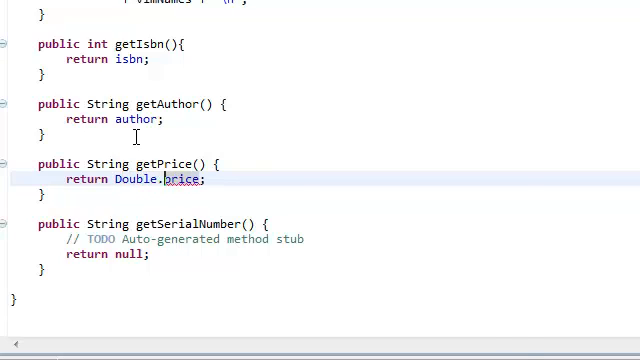
{"action": "type", "text": "toHexString("}
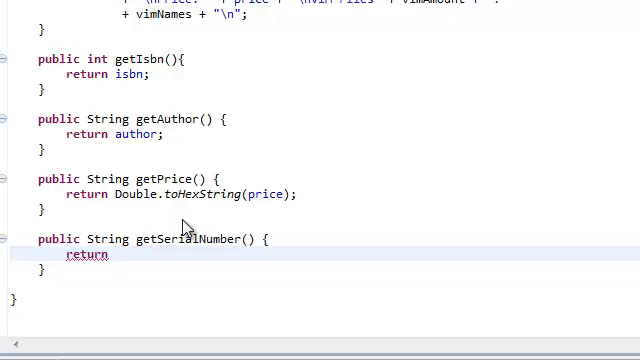
- Rename the getSerialNumber stub to getISBN and make it return isbn
{"action": "type", "text": "se"}
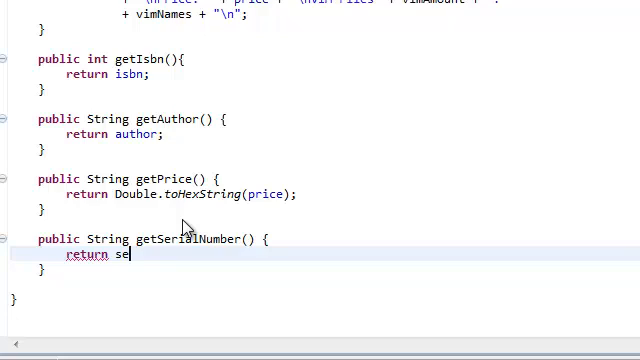
{"action": "type", "text": "rialNumber;"}
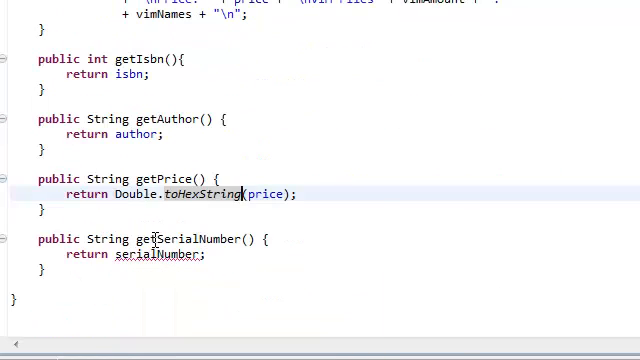
{"action": "double_click", "coordinate": [196, 239]}
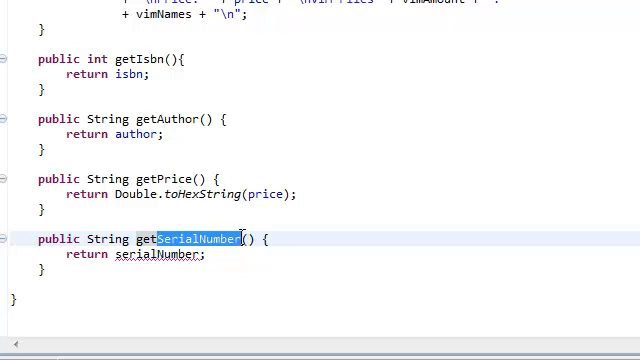
{"action": "type", "text": "ISBN"}
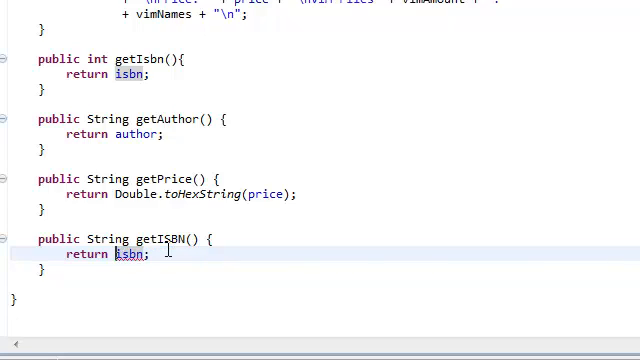
{"action": "type", "text": "String"}
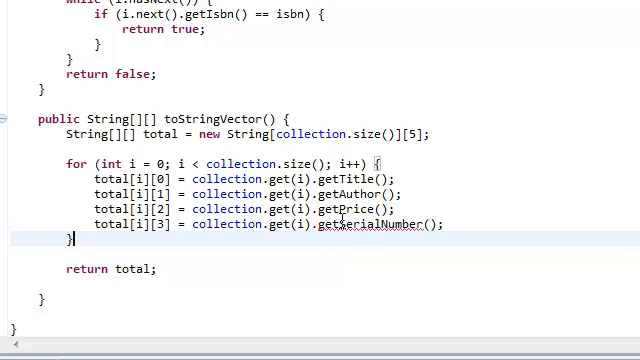
- Change the getSerialNumber() call in toStringVector's fourth column to getISBN()
{"action": "double_click", "coordinate": [378, 223]}
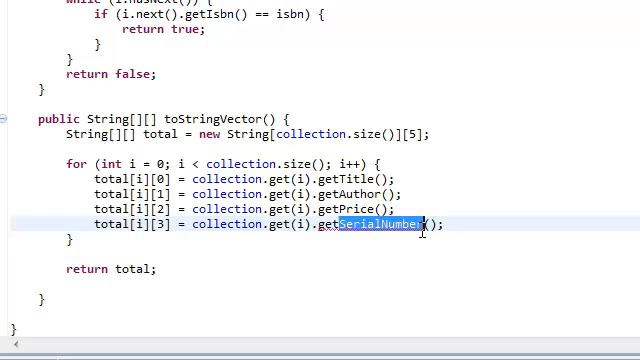
{"action": "type", "text": "ISBN"}
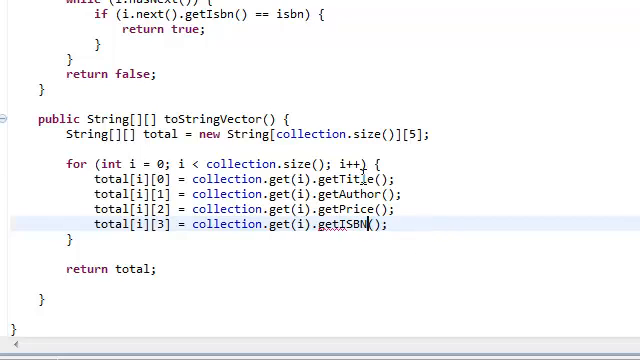
{"action": "double_click", "coordinate": [340, 224]}
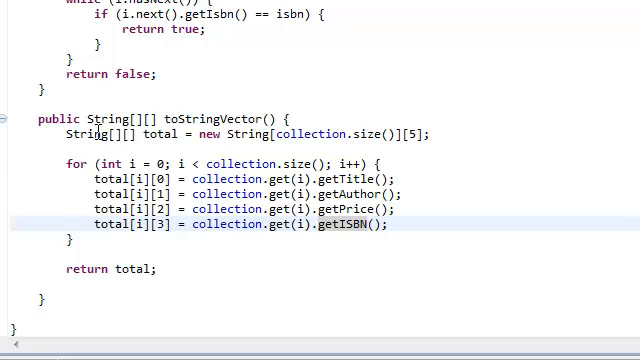
{"action": "scroll", "scroll_direction": "down", "scroll_amount": 3}
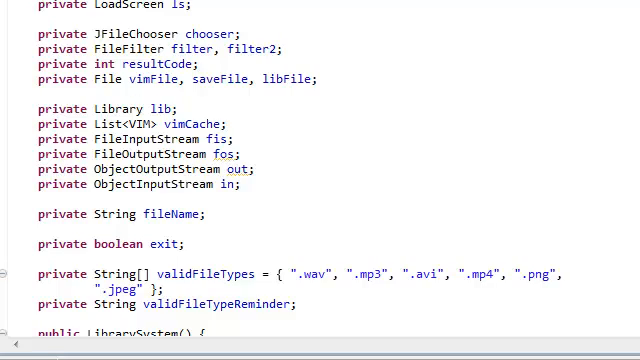
- Declare private String[][] dataBook, dataFile; below the ObjectInputStream field in LibrarySystem
{"action": "left_click", "coordinate": [385, 198]}
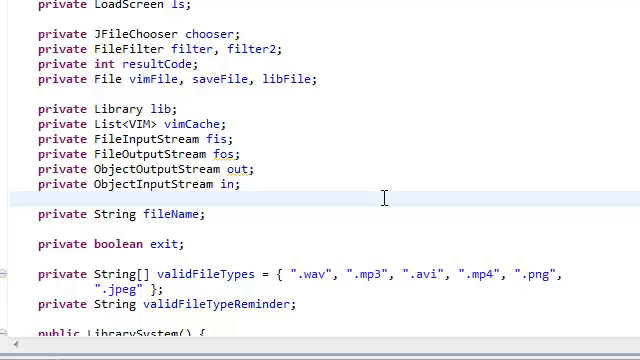
{"action": "scroll", "scroll_direction": "down", "scroll_amount": 3}
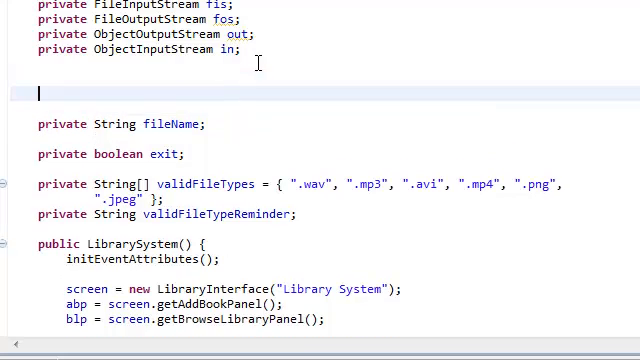
{"action": "type", "text": "private String[][] dataBooks;"}
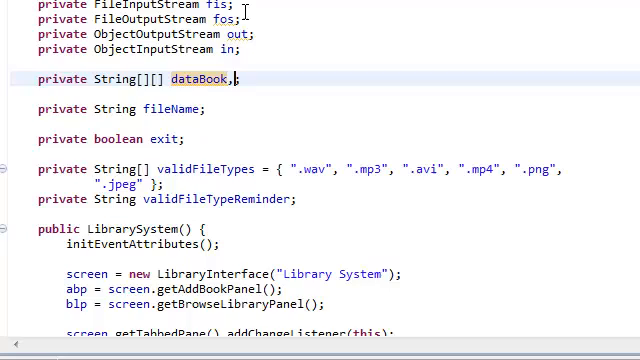
{"action": "type", "text": "dataFile"}
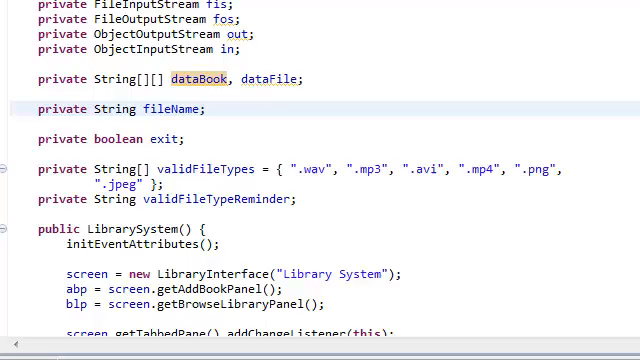
{"action": "double_click", "coordinate": [204, 79]}
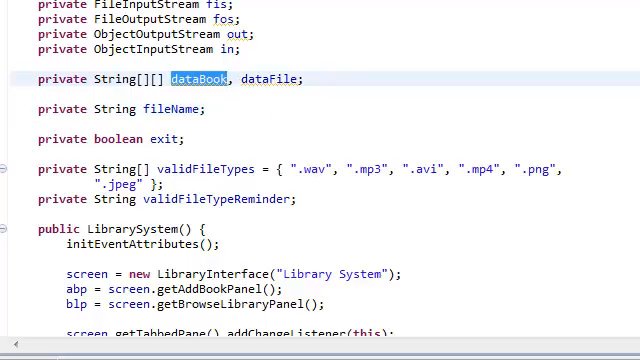
{"action": "scroll", "scroll_direction": "down", "scroll_amount": 3}
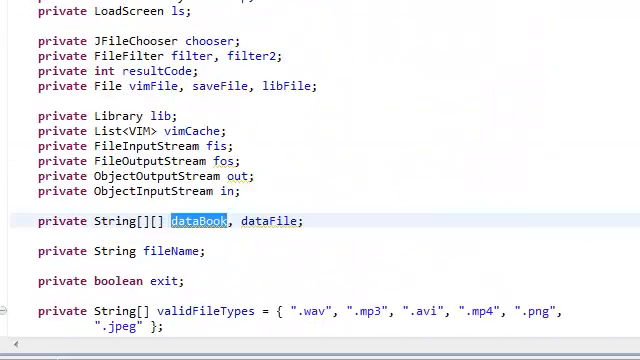
{"action": "scroll", "scroll_direction": "down", "scroll_amount": 3}
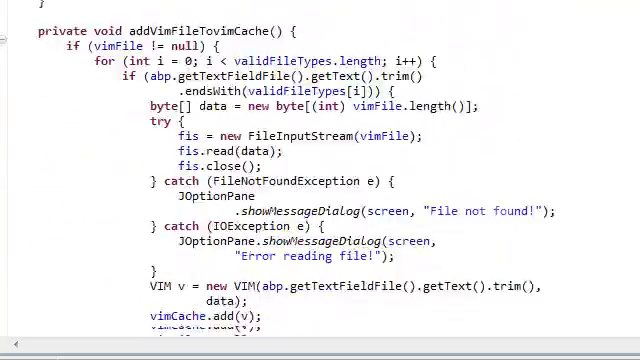
- Collapse all methods, expand loadLibrary, and start a line under the // LOAD THE BOOK comment
{"action": "scroll", "scroll_direction": "down", "scroll_amount": 3}
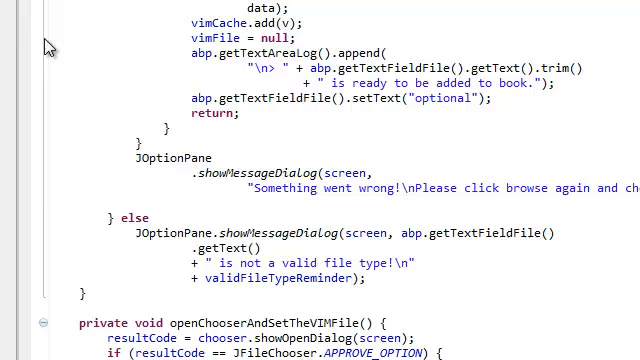
{"action": "right_click", "coordinate": [40, 40]}
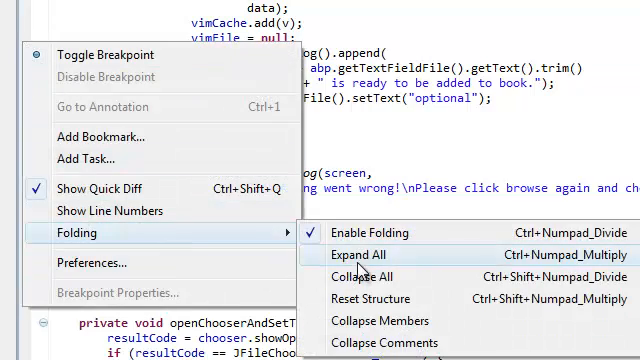
{"action": "left_click", "coordinate": [368, 276]}
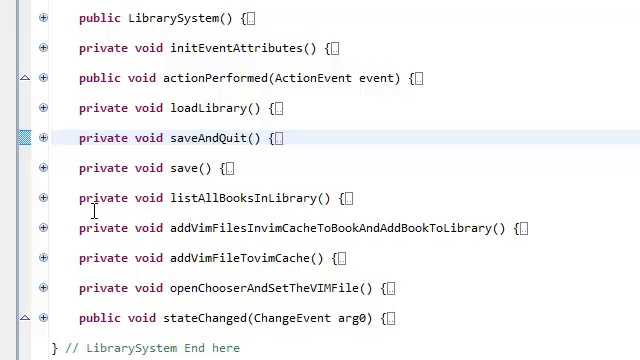
{"action": "left_click", "coordinate": [45, 108]}
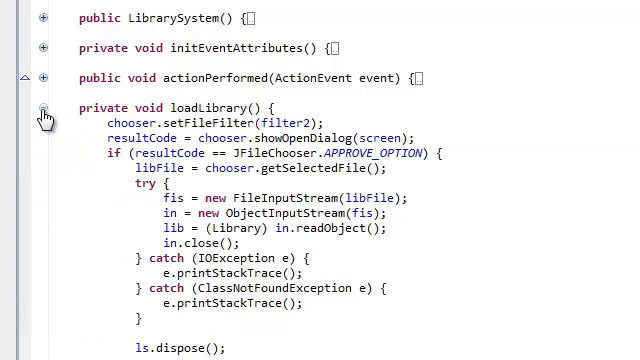
{"action": "scroll", "scroll_direction": "down", "scroll_amount": 3}
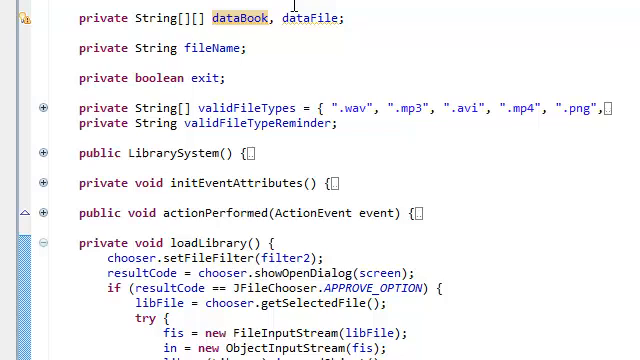
{"action": "scroll", "scroll_direction": "down", "scroll_amount": 3}
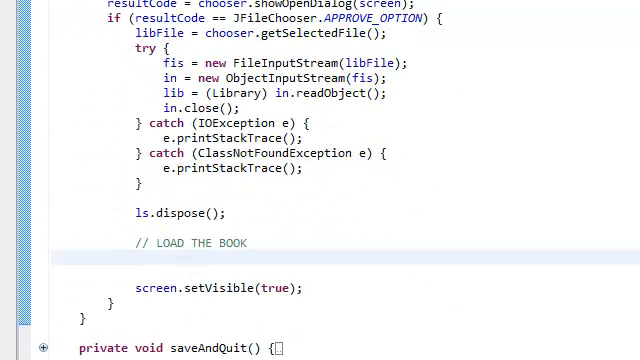
{"action": "left_click", "coordinate": [135, 258]}
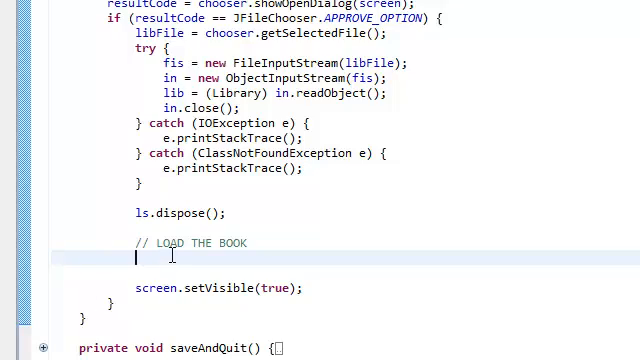
- Assign dataBook = lib.toStringVector(); and begin for(int i=0; i<dataBook.length; i++)
{"action": "type", "text": "data"}
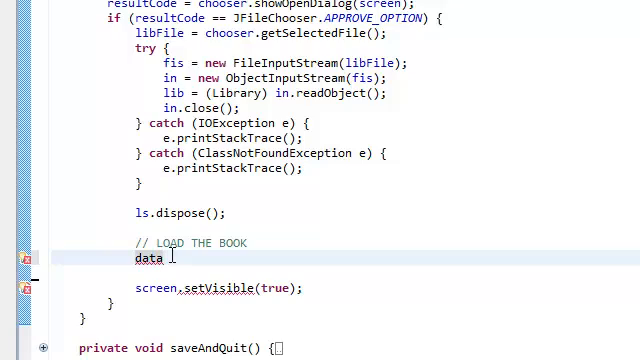
{"action": "type", "text": "Book ="}
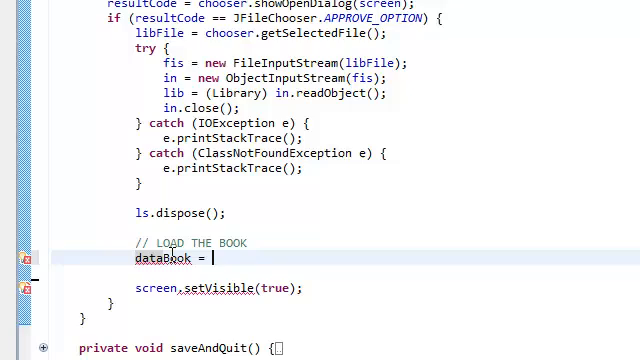
{"action": "type", "text": "lib."}
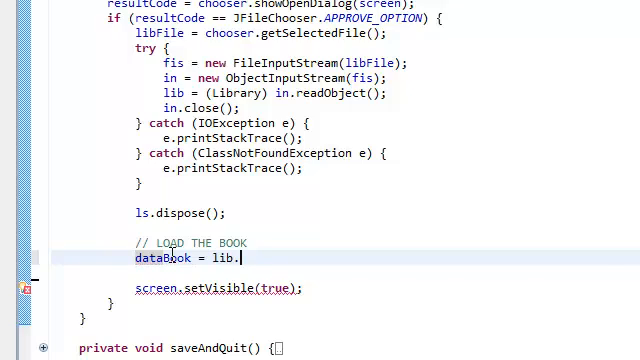
{"action": "type", "text": "."}
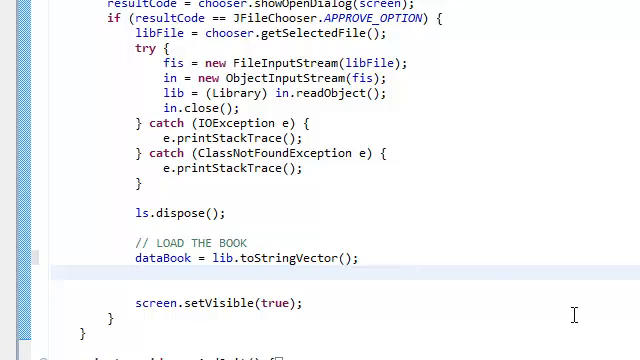
{"action": "type", "text": "for(int i=0;"}
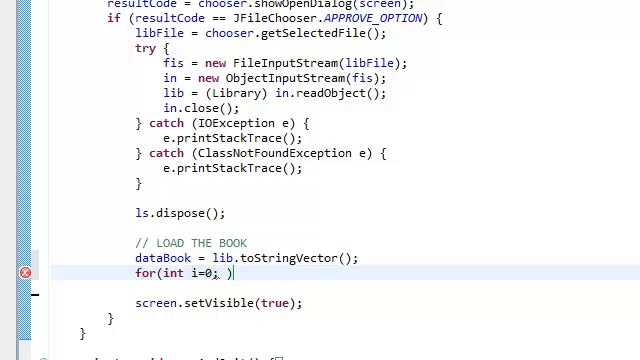
{"action": "type", "text": "i<dataBook.length; i++"}
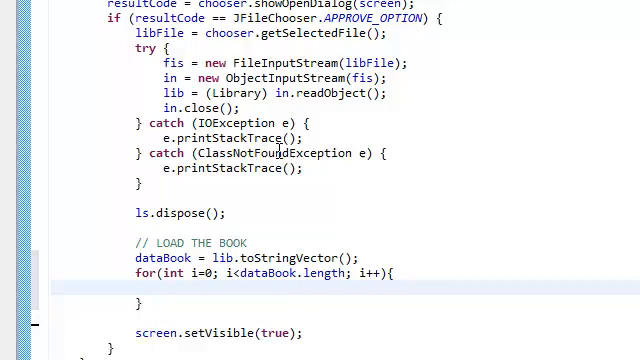
{"action": "scroll", "scroll_direction": "down", "scroll_amount": 3}
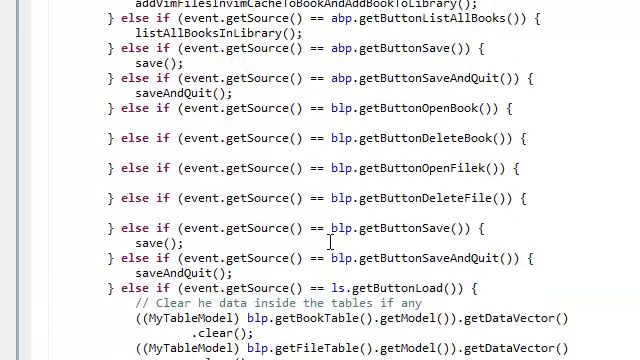
{"action": "scroll", "scroll_direction": "down", "scroll_amount": 3}
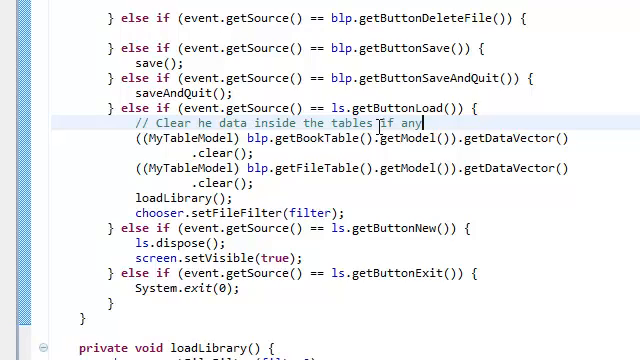
{"action": "scroll", "scroll_direction": "down", "scroll_amount": 3}
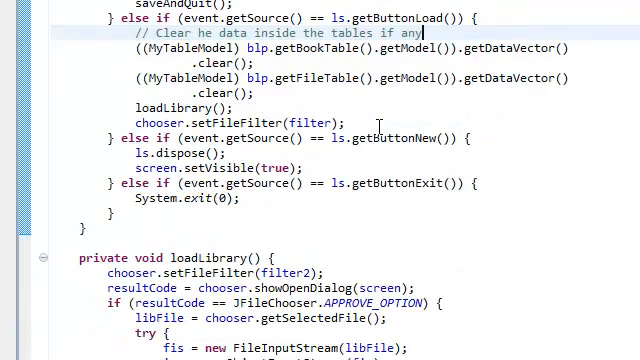
{"action": "scroll", "scroll_direction": "down", "scroll_amount": 3}
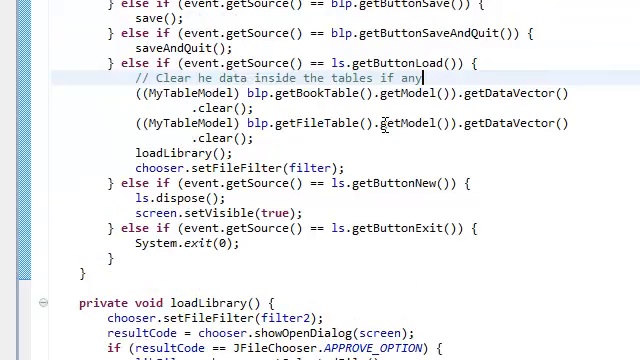
{"action": "scroll", "scroll_direction": "down", "scroll_amount": 3}
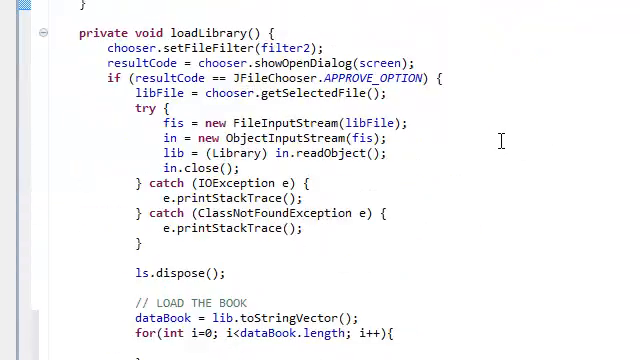
{"action": "scroll", "scroll_direction": "down", "scroll_amount": 3}
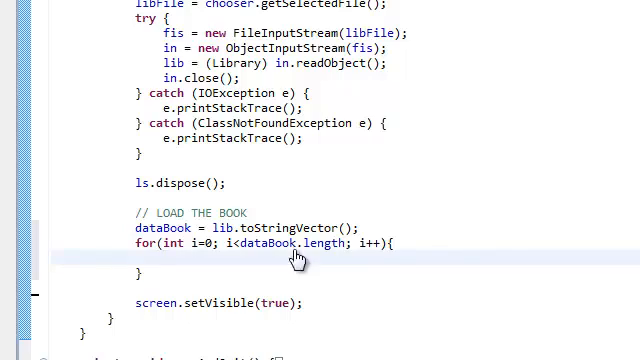
- In the loop, add ((MyTableModel) blp.getBookTable().getModel()).addRow(dataBook[i]) via content assist
{"action": "type", "text": "((MyTableModel) blp.getBookTable().getModel())"}
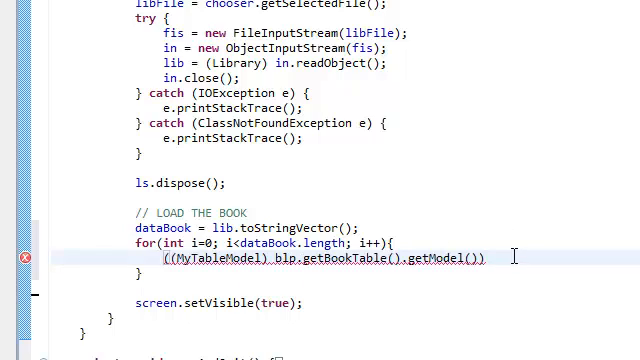
{"action": "type", "text": "."}
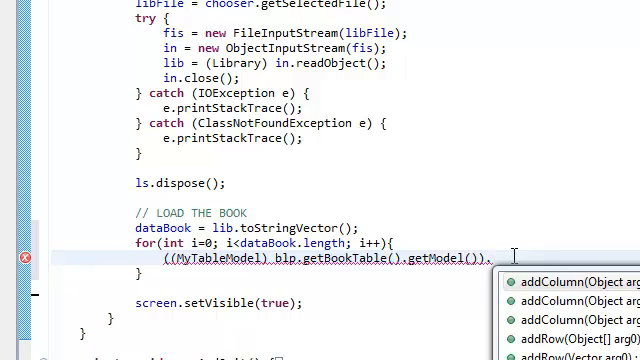
{"action": "type", "text": "addR"}
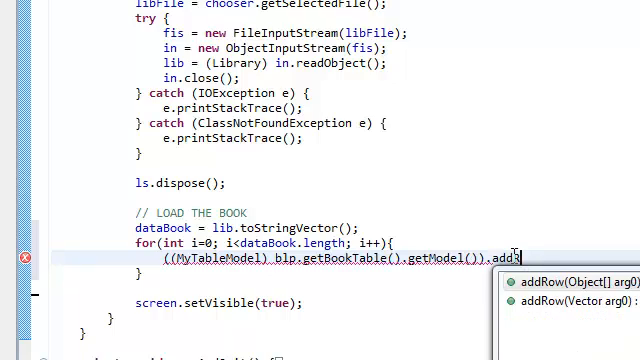
{"action": "key", "text": "BackSpace"}
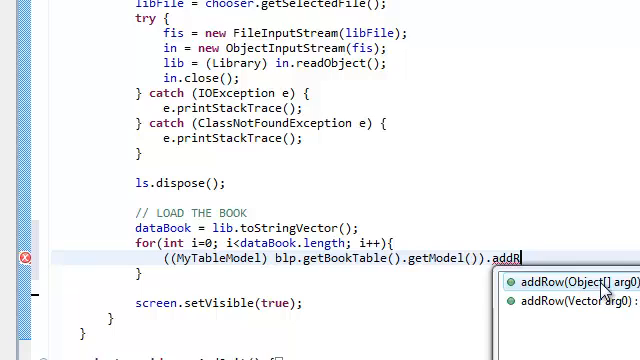
{"action": "left_click", "coordinate": [560, 280]}
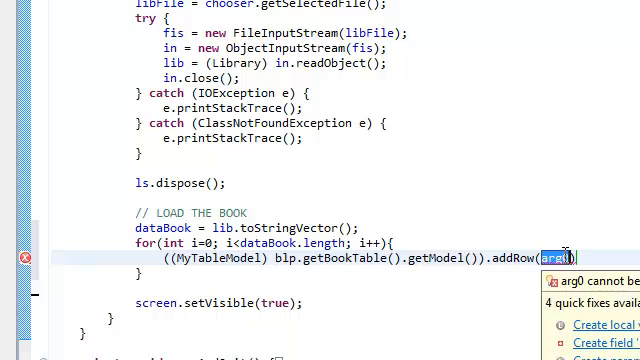
{"action": "type", "text": "dataBook[i"}
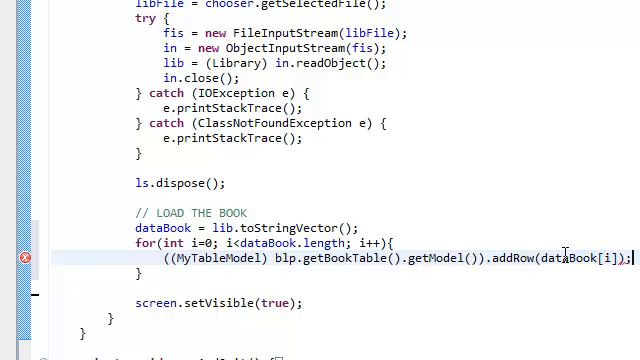
{"action": "mouse_move", "coordinate": [170, 228]}
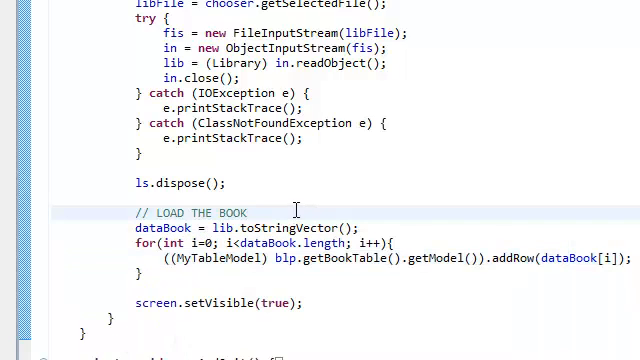
{"action": "mouse_move", "coordinate": [567, 258]}
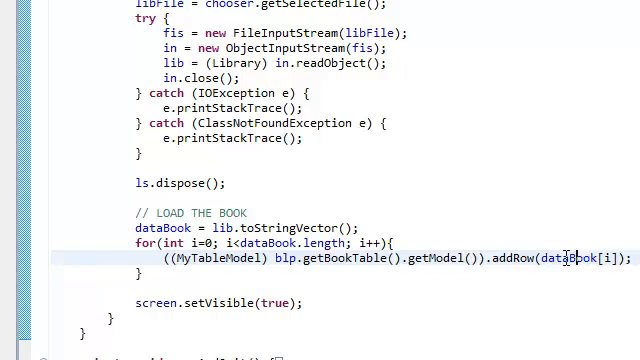
{"action": "double_click", "coordinate": [166, 227]}
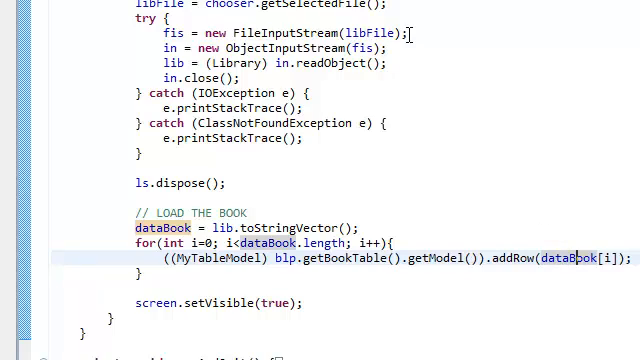